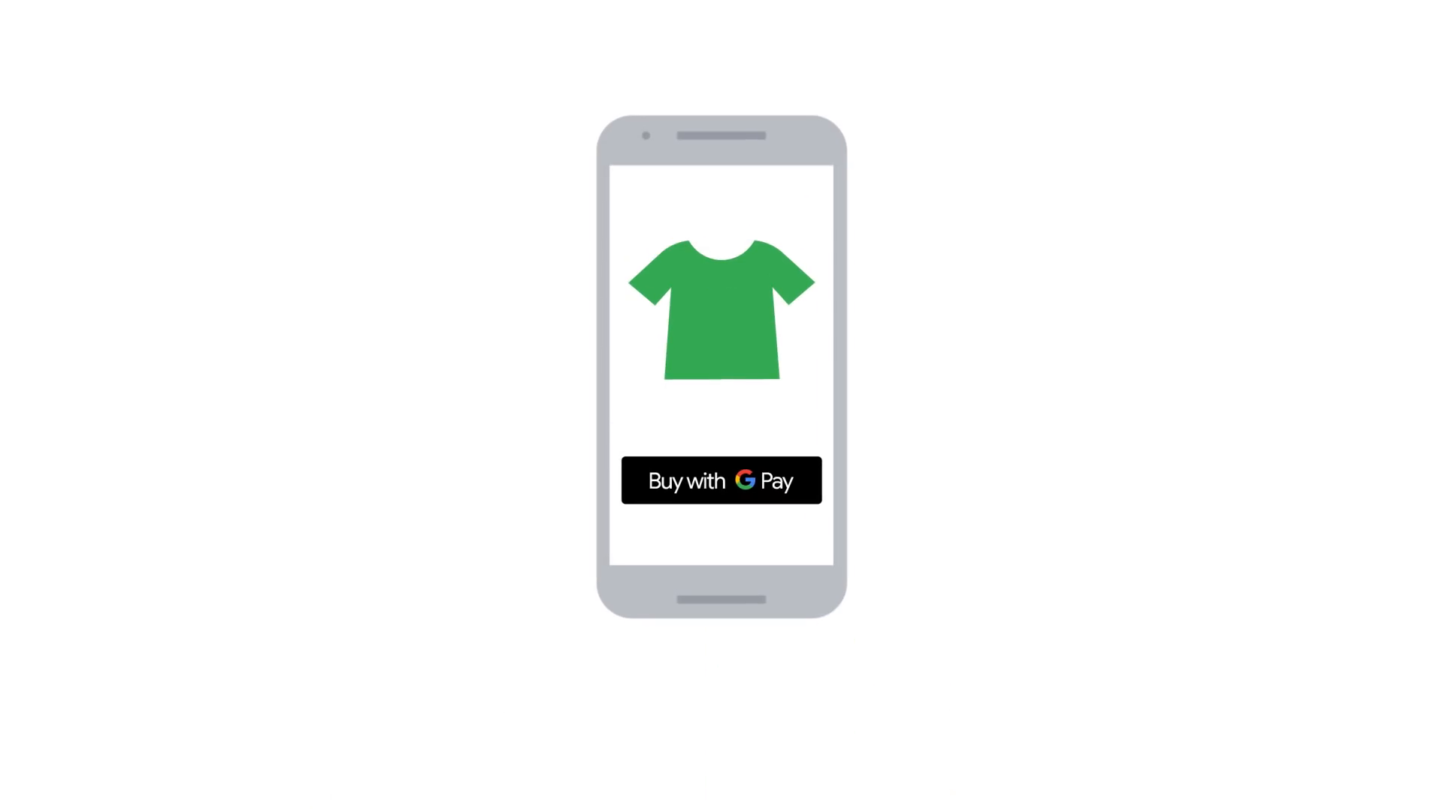
{"action": "left_click", "coordinate": [810, 480]}
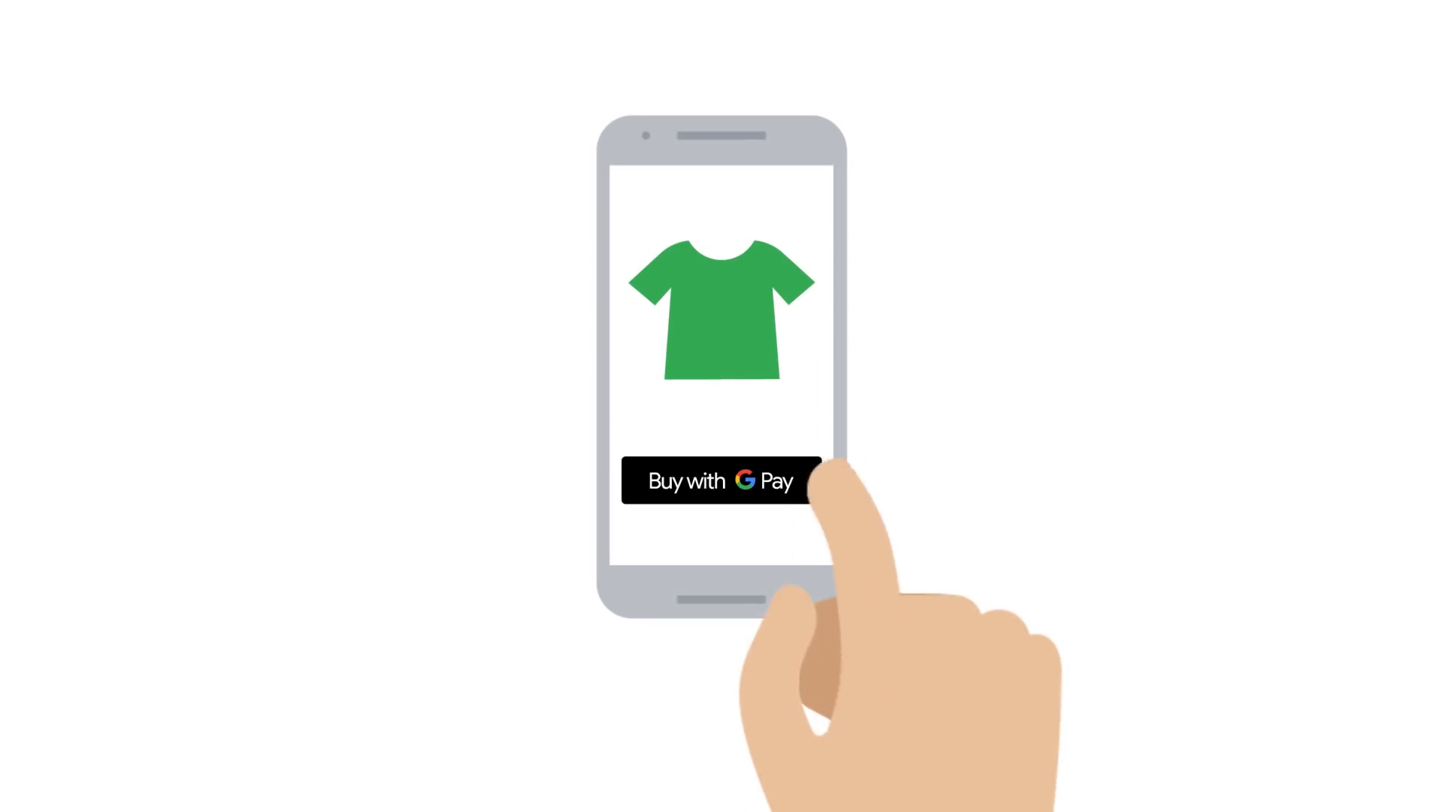